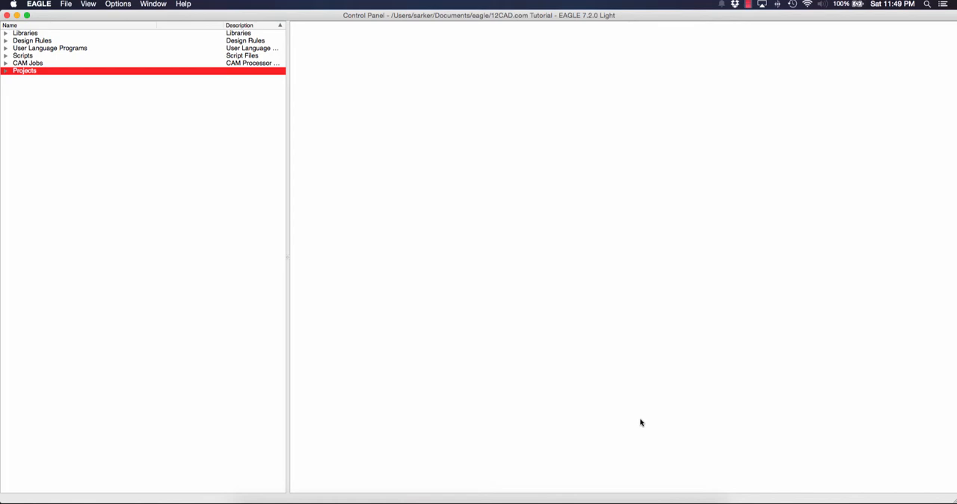
pyautogui.moveTo(344, 252)
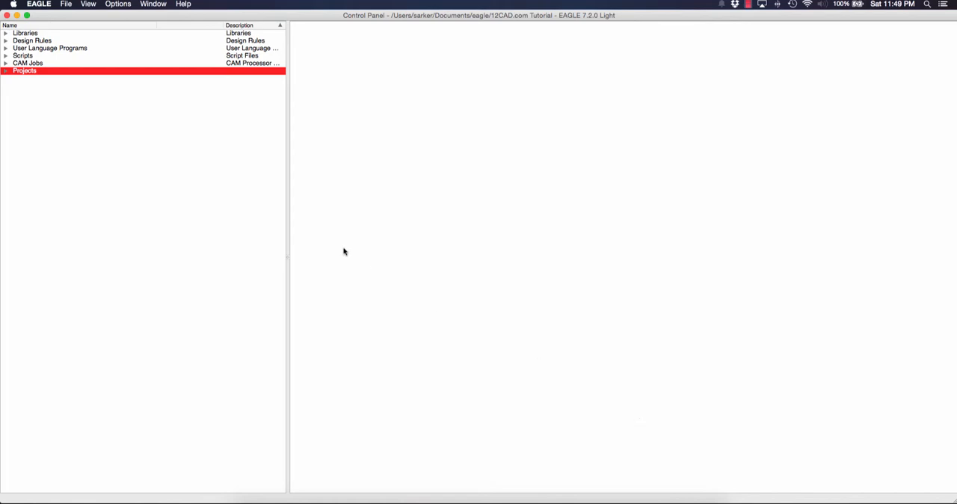
pyautogui.moveTo(341, 255)
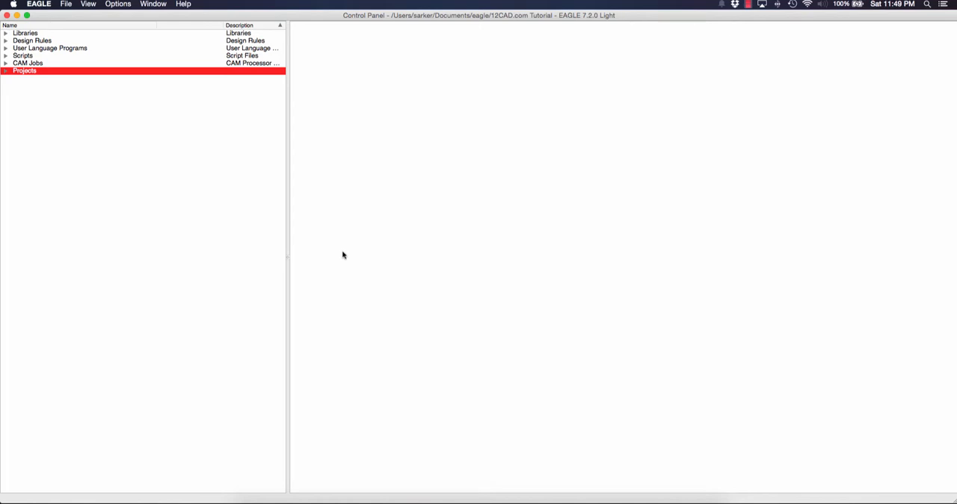
pyautogui.moveTo(326, 263)
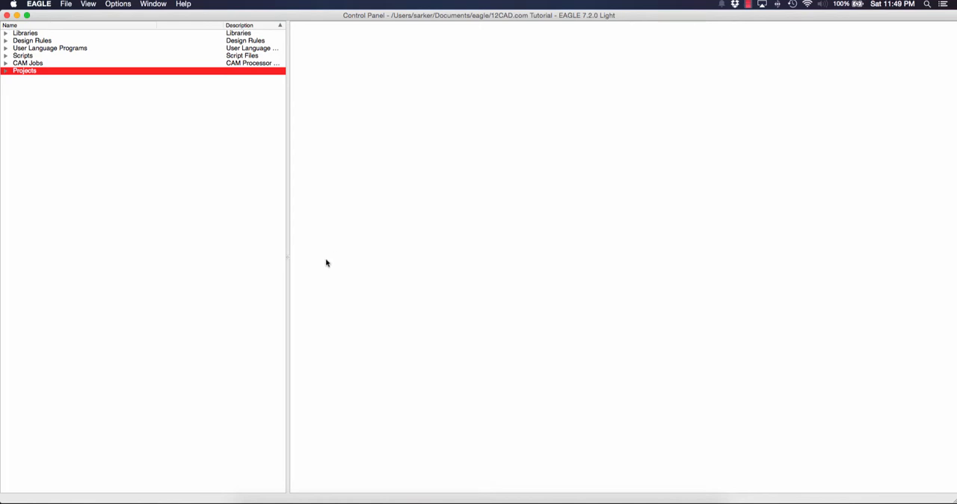
pyautogui.moveTo(60, 90)
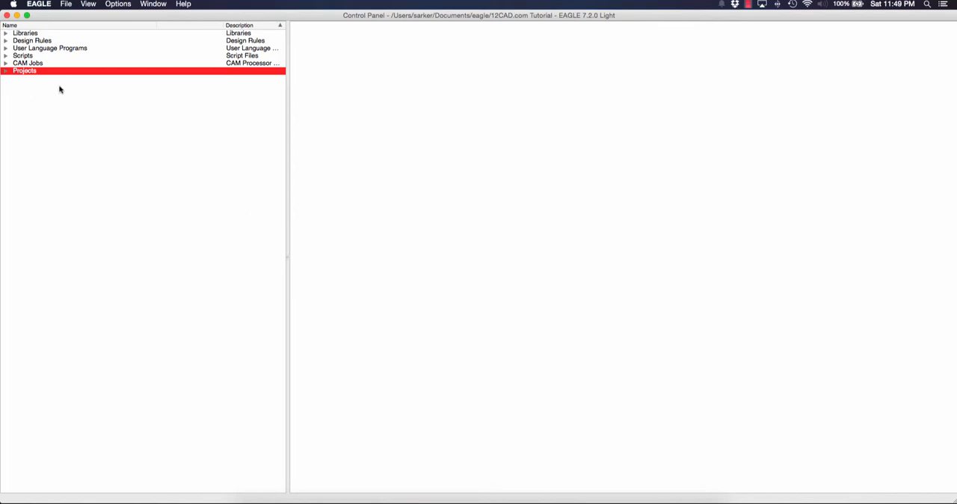
pyautogui.moveTo(44, 45)
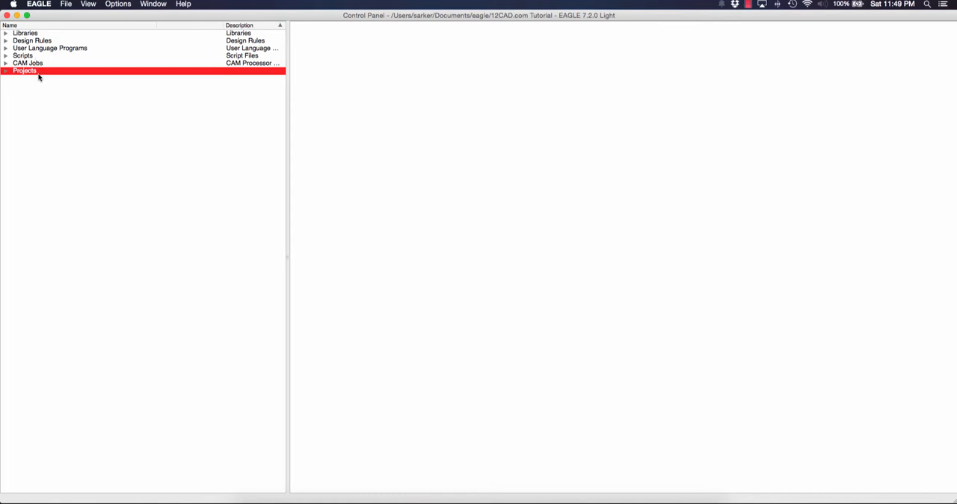
pyautogui.moveTo(39, 81)
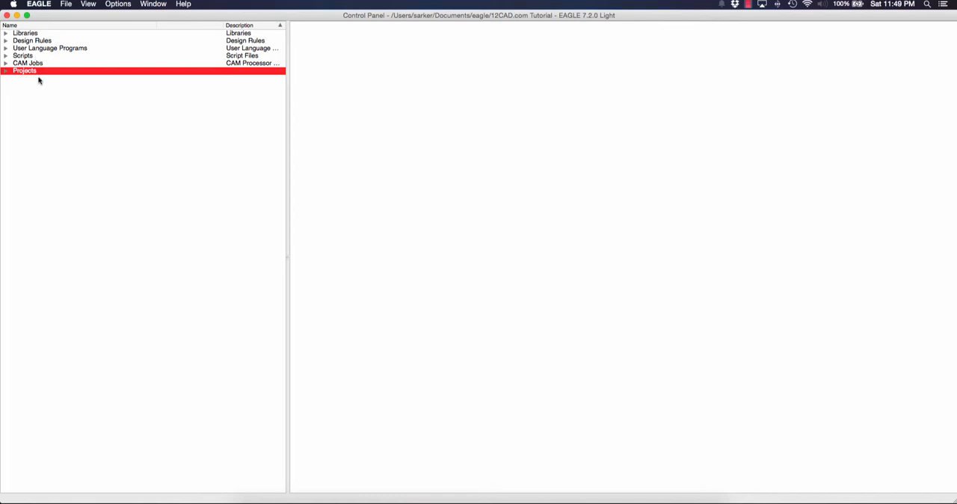
# Expand the Projects tree and the eagle folder to reveal its projects
pyautogui.click(24, 33)
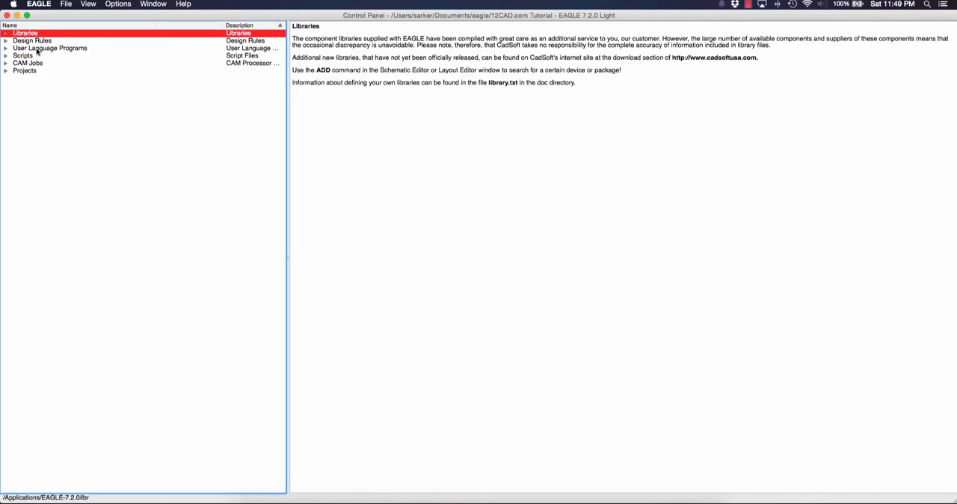
pyautogui.click(24, 70)
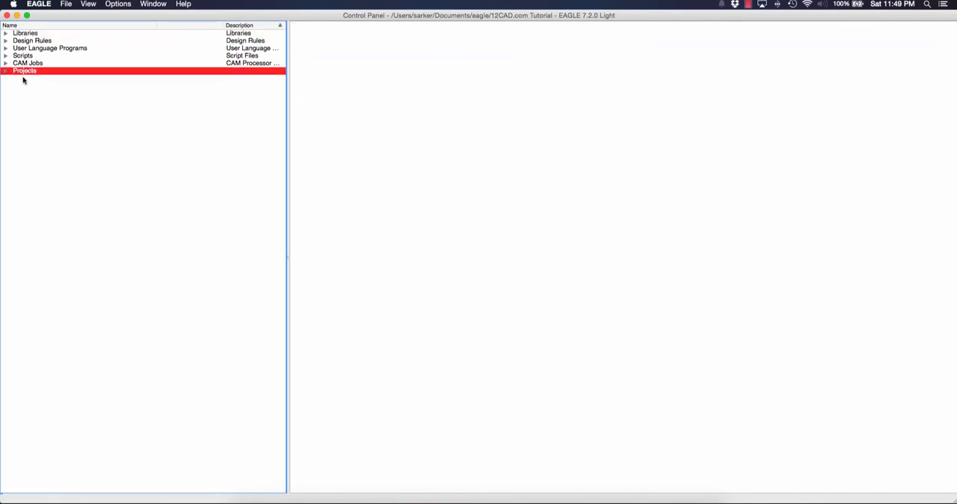
pyautogui.click(6, 70)
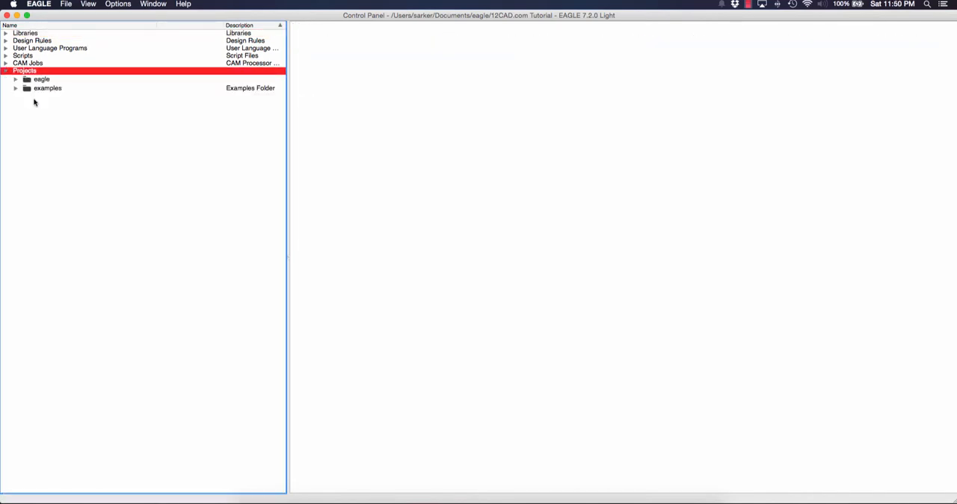
pyautogui.moveTo(46, 94)
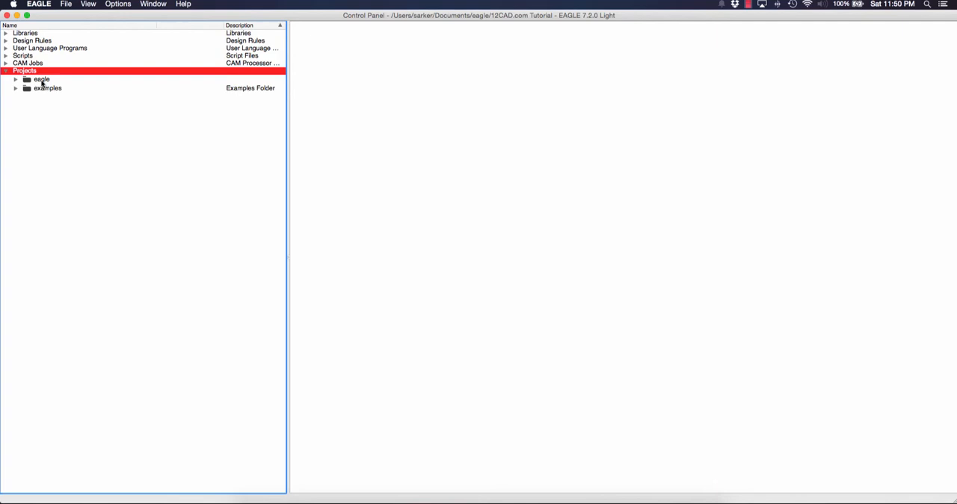
pyautogui.click(15, 80)
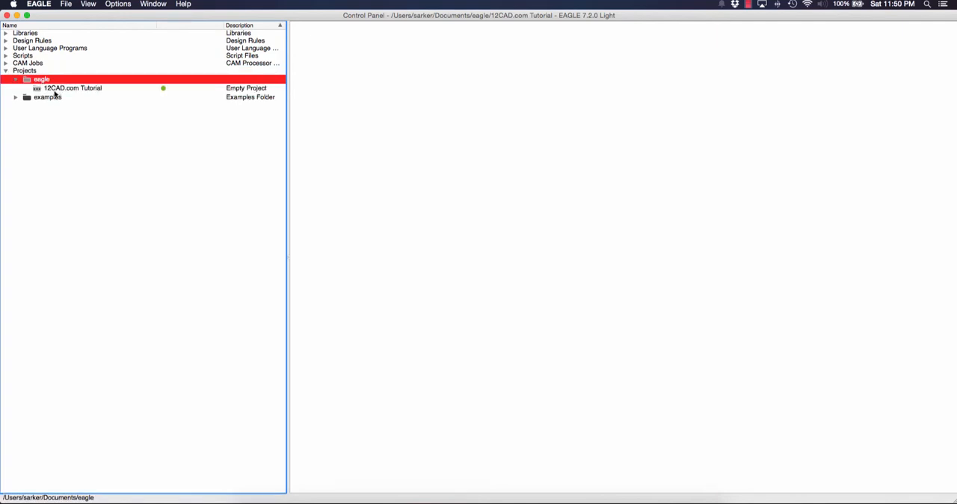
pyautogui.moveTo(161, 91)
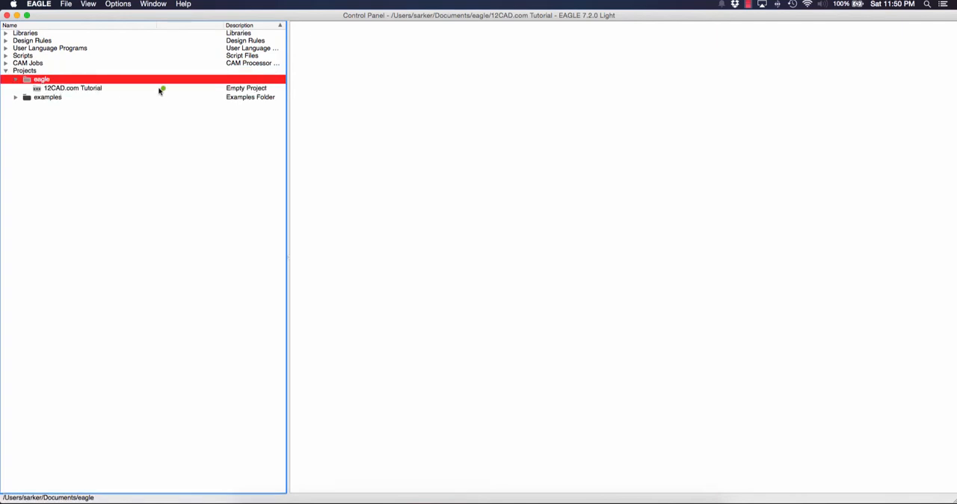
# Create a throwaway New_Project via File > New > Project and confirm deleting it
pyautogui.click(65, 3)
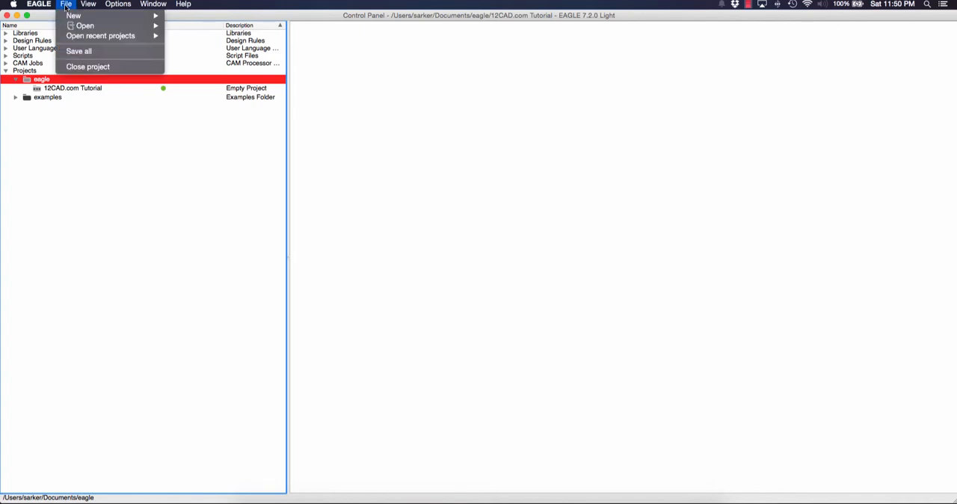
pyautogui.moveTo(73, 15)
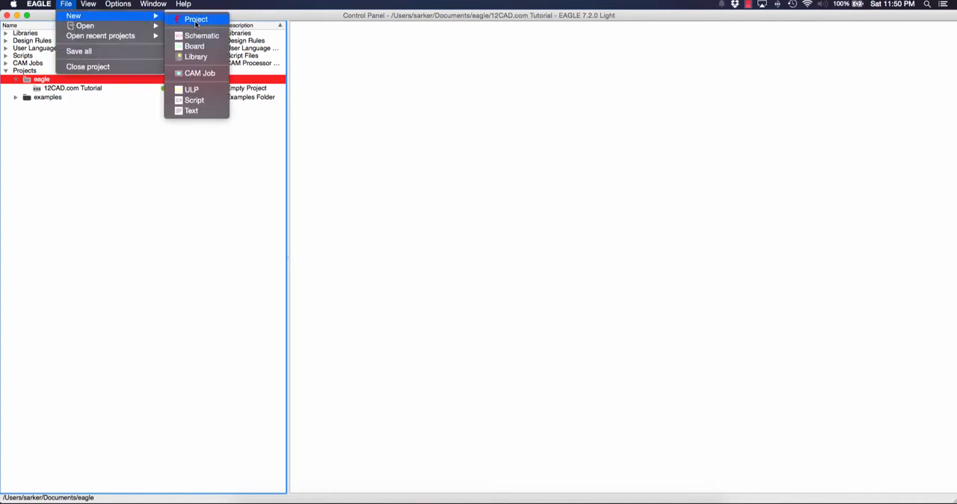
pyautogui.click(196, 18)
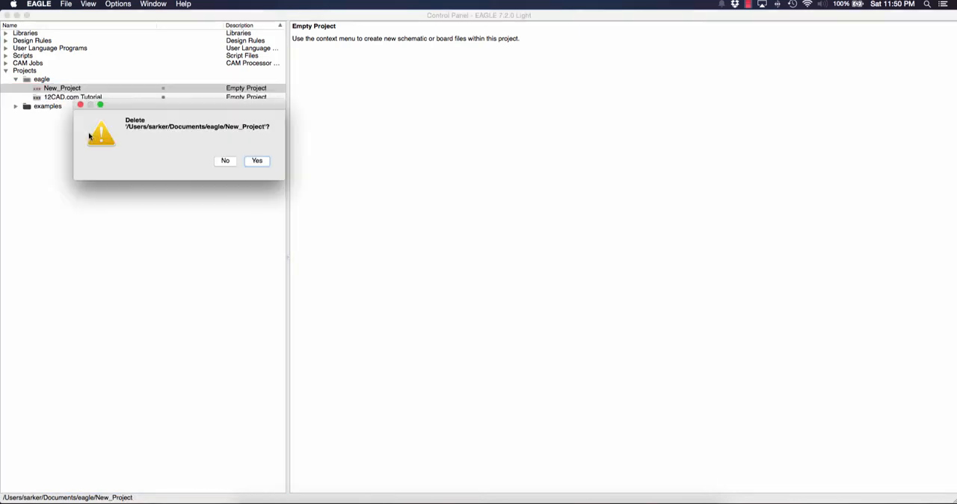
pyautogui.click(258, 162)
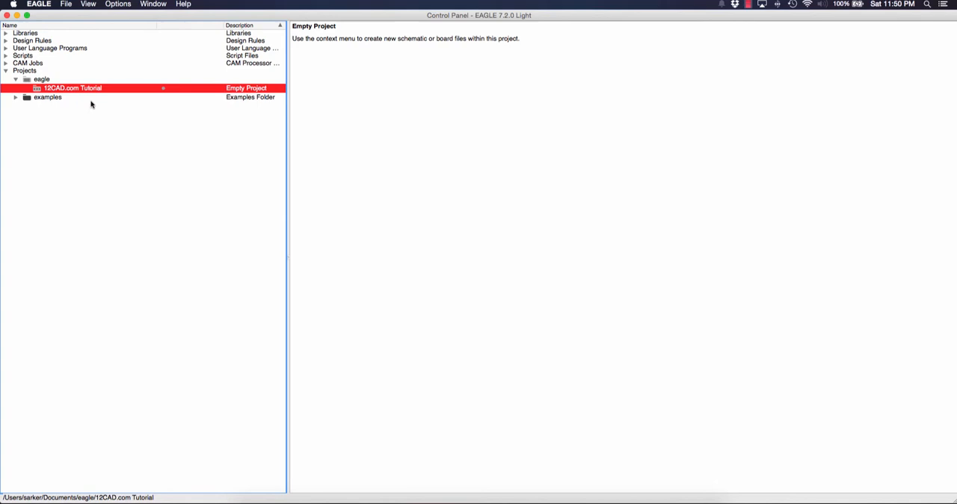
pyautogui.click(42, 78)
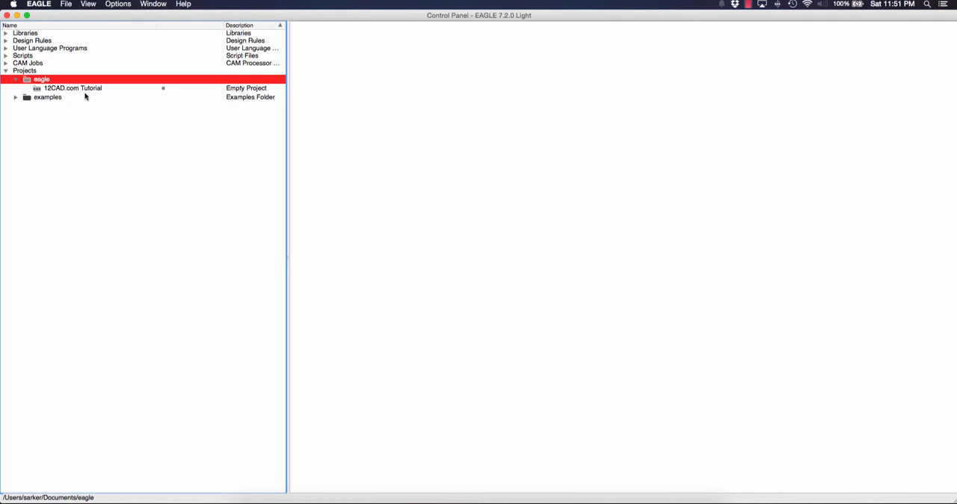
pyautogui.moveTo(29, 36)
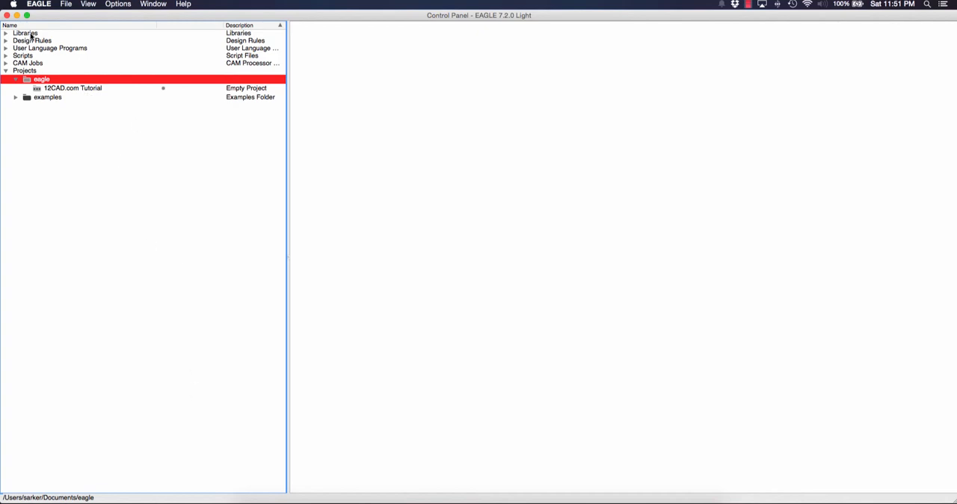
# Expand Libraries and bring up the Directories settings showing the $EAGLEDIR/lbr library path
pyautogui.click(25, 33)
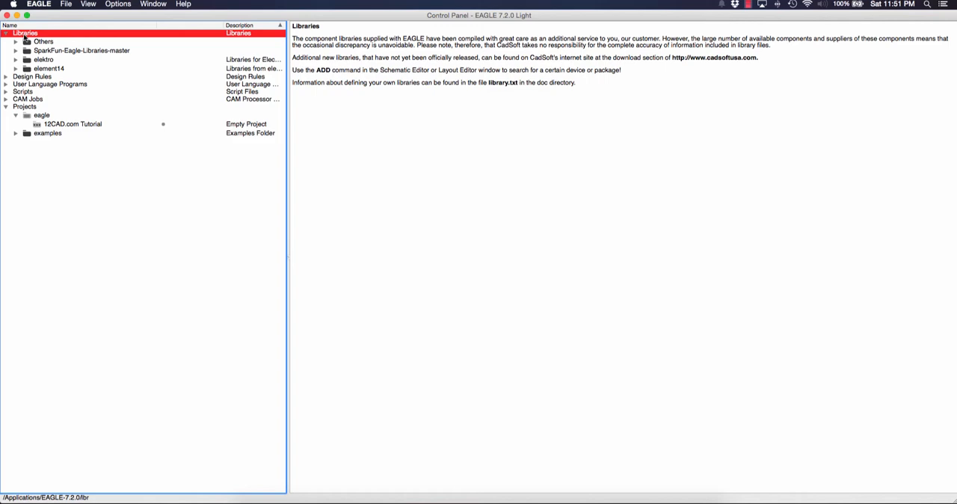
pyautogui.click(118, 3)
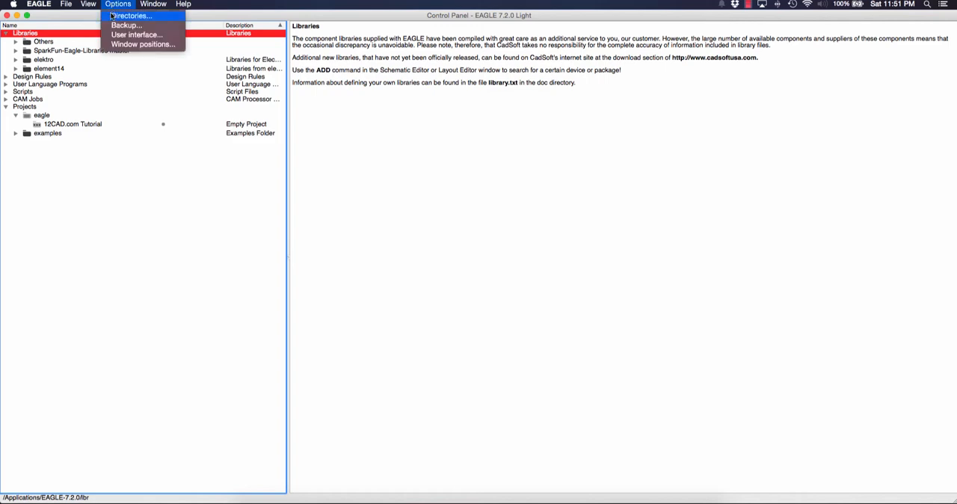
pyautogui.click(130, 15)
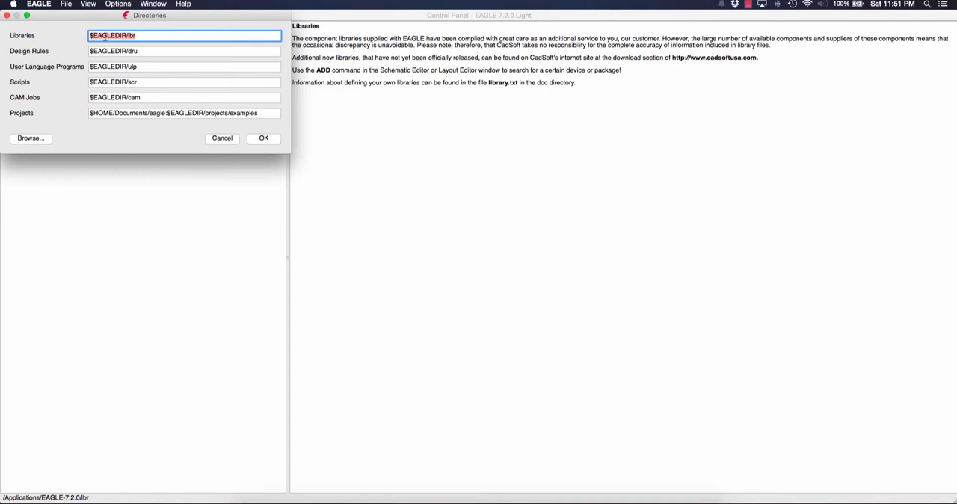
pyautogui.click(132, 36)
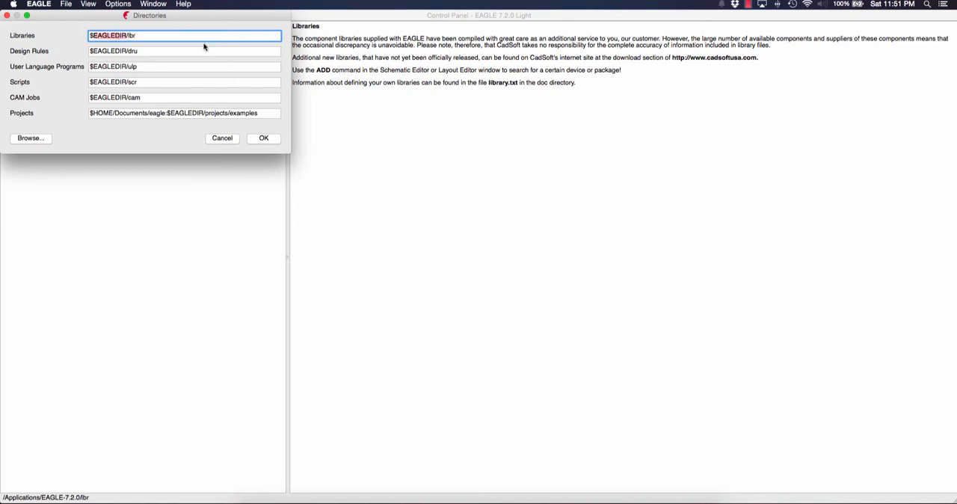
pyautogui.click(30, 138)
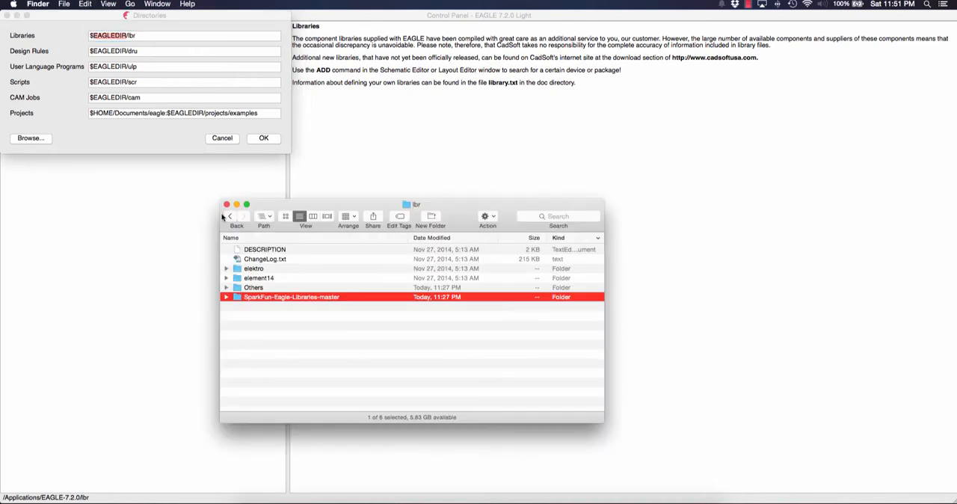
# Browse into lbr > SparkFun-Eagle-Libraries-master to check its .lbr files, then return to lbr
pyautogui.click(230, 215)
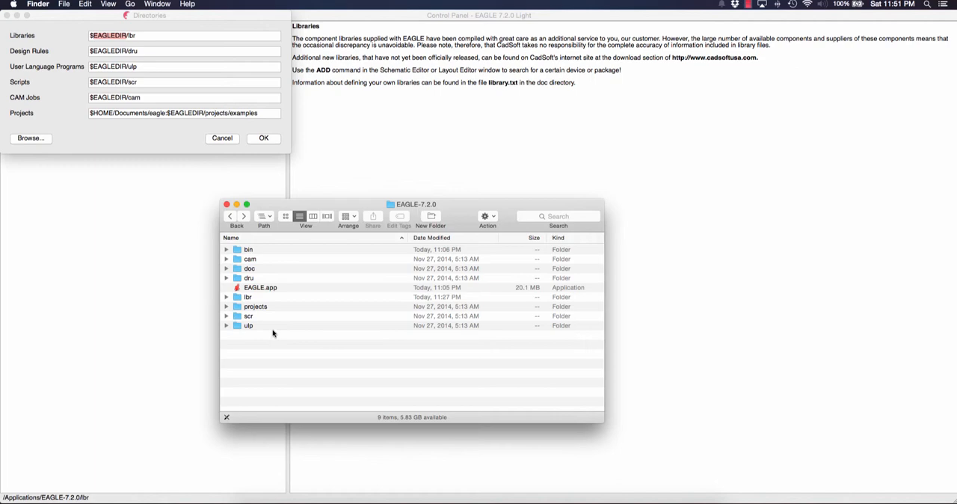
pyautogui.moveTo(260, 323)
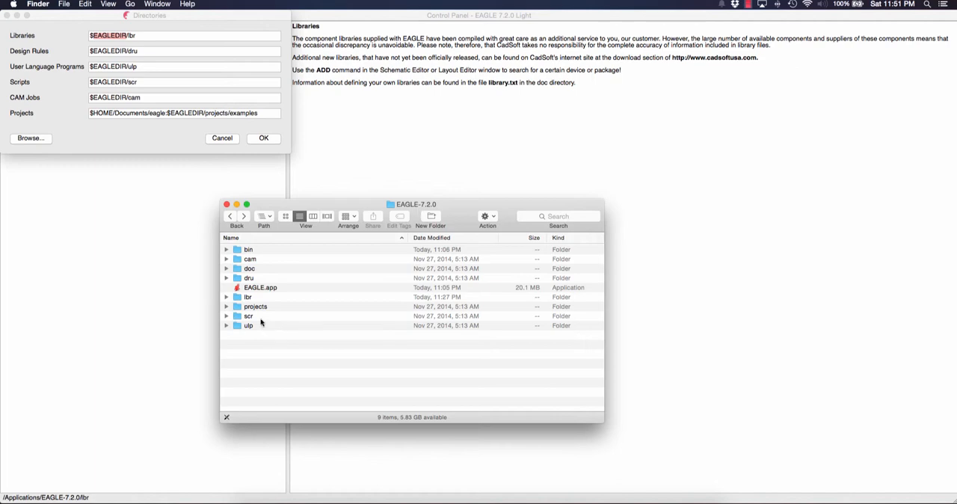
pyautogui.moveTo(262, 299)
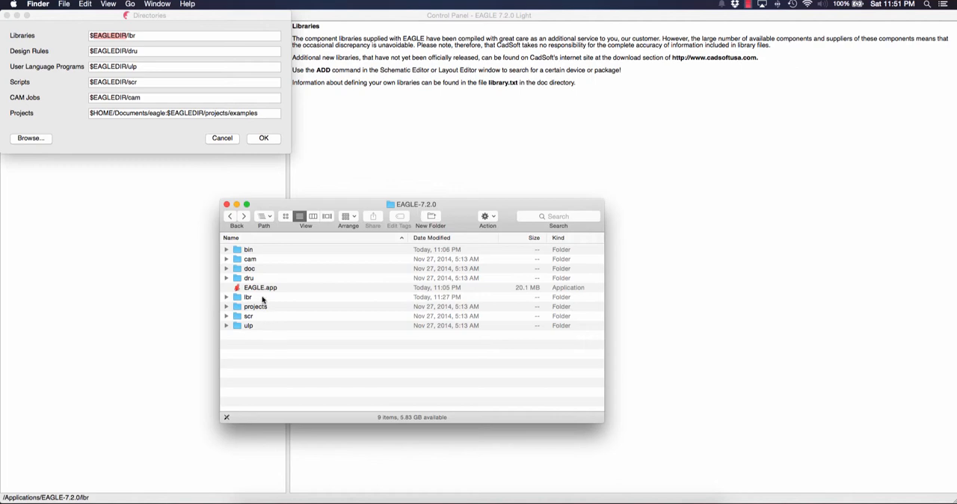
pyautogui.click(248, 296)
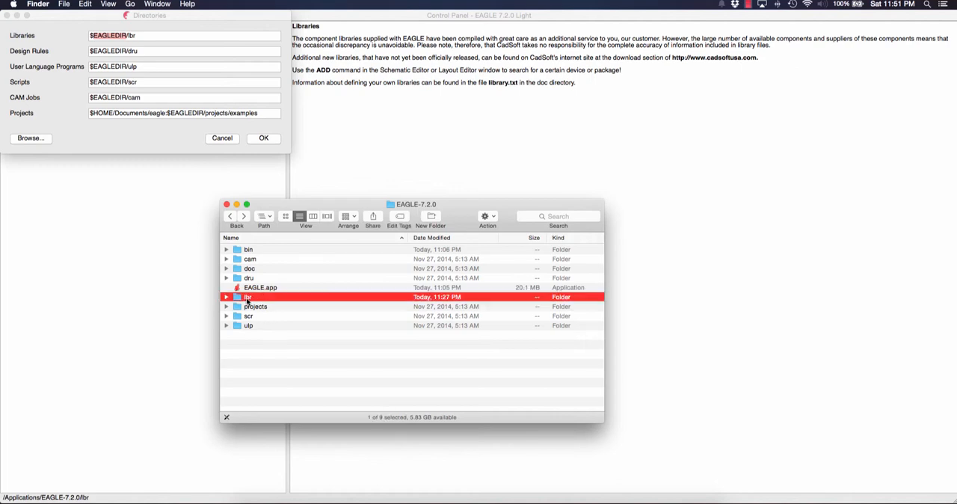
pyautogui.doubleClick(249, 297)
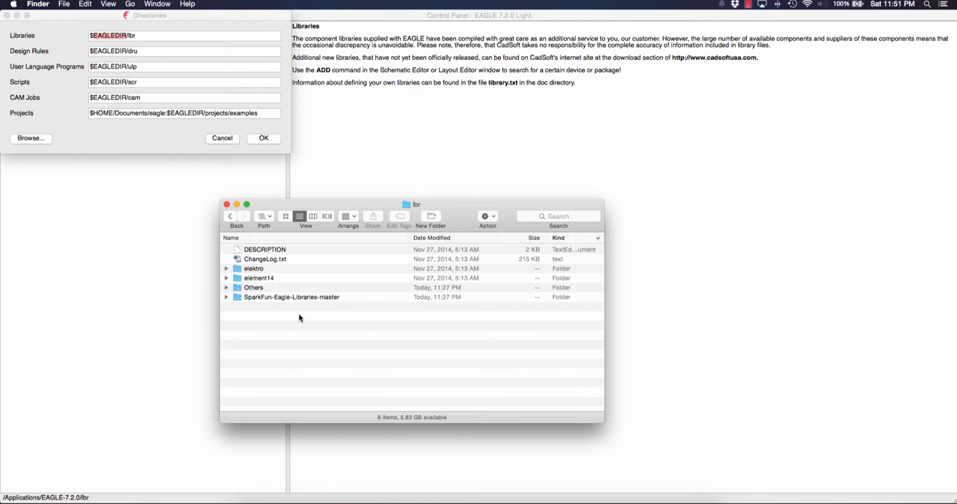
pyautogui.moveTo(299, 314)
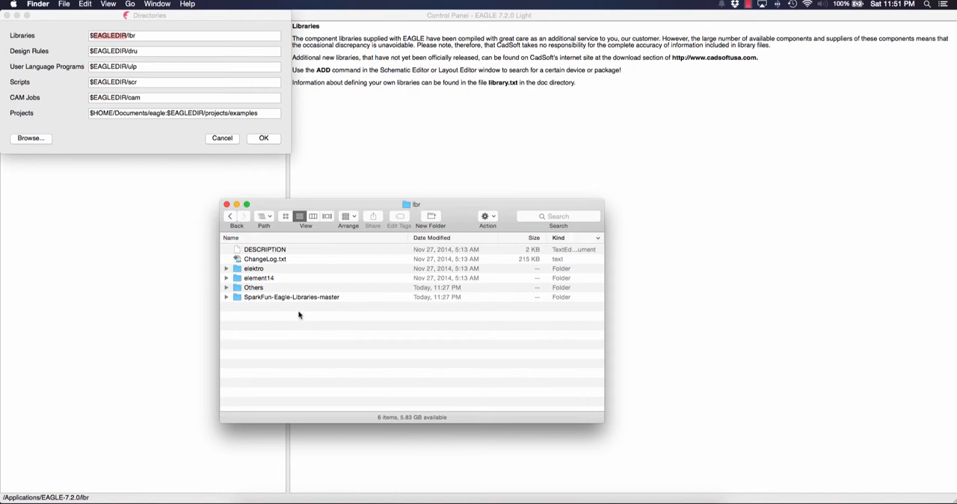
pyautogui.click(292, 296)
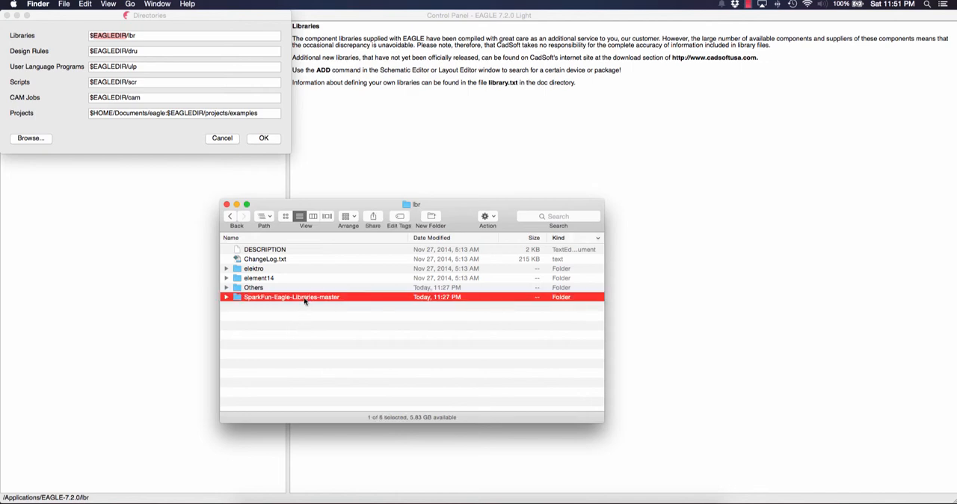
pyautogui.doubleClick(291, 296)
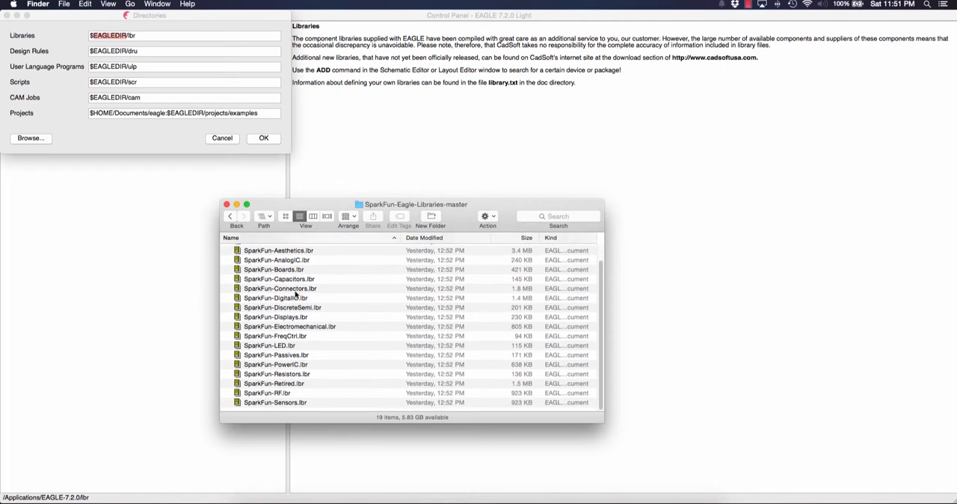
pyautogui.click(281, 296)
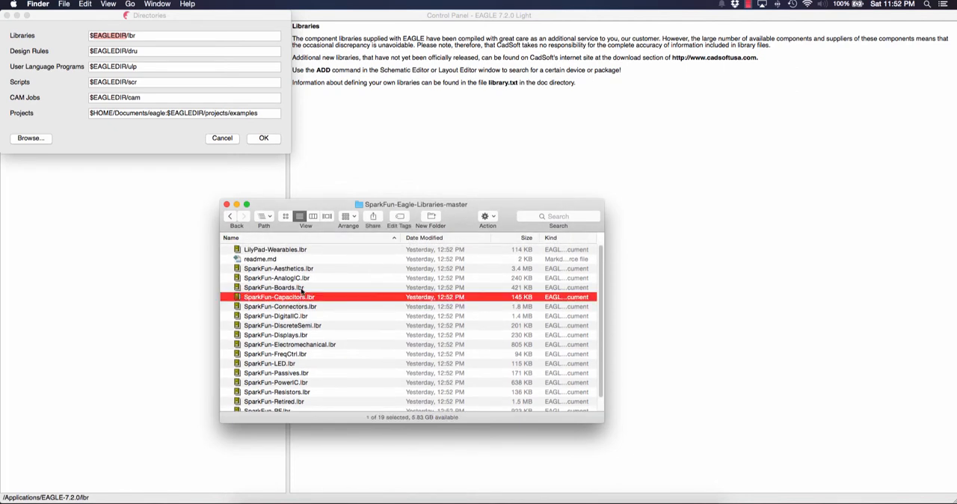
pyautogui.click(277, 278)
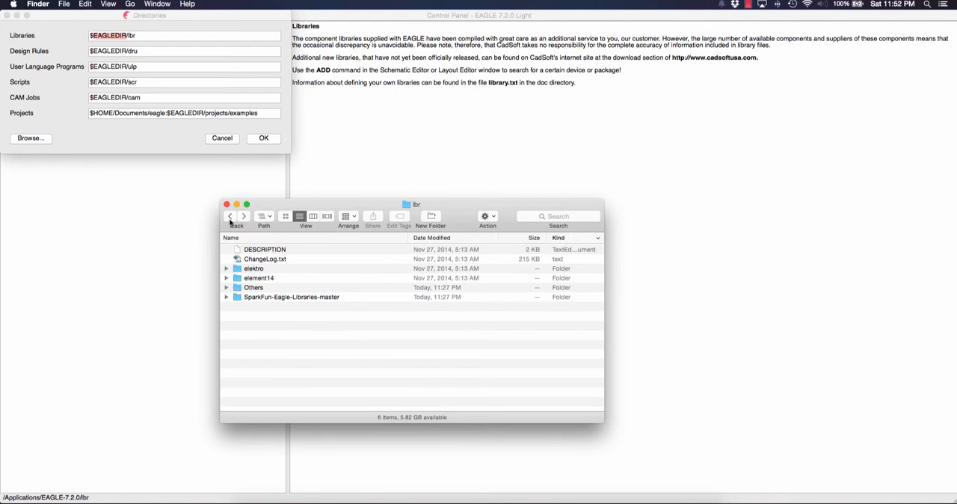
pyautogui.moveTo(182, 268)
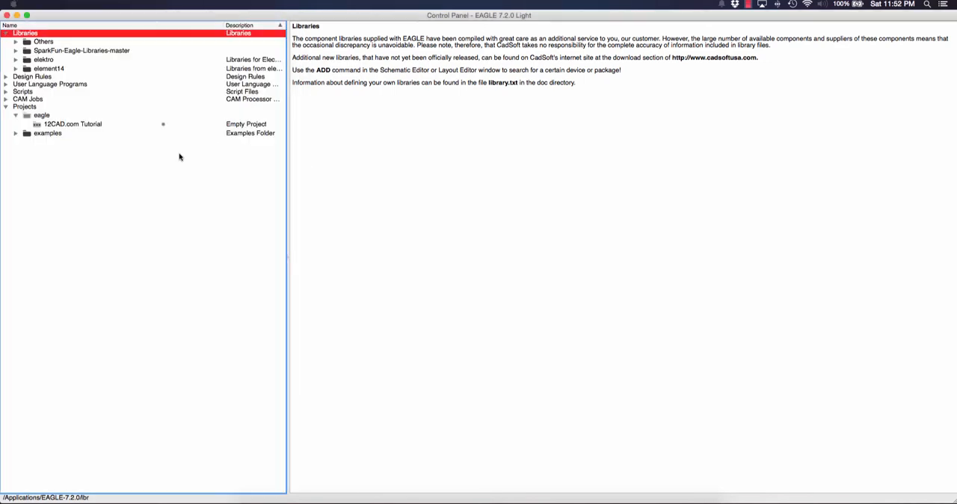
pyautogui.click(81, 51)
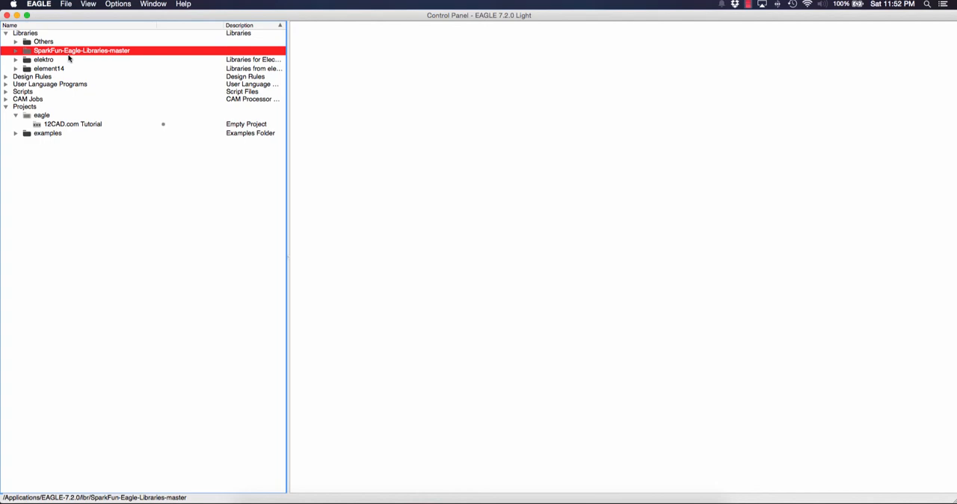
pyautogui.moveTo(71, 69)
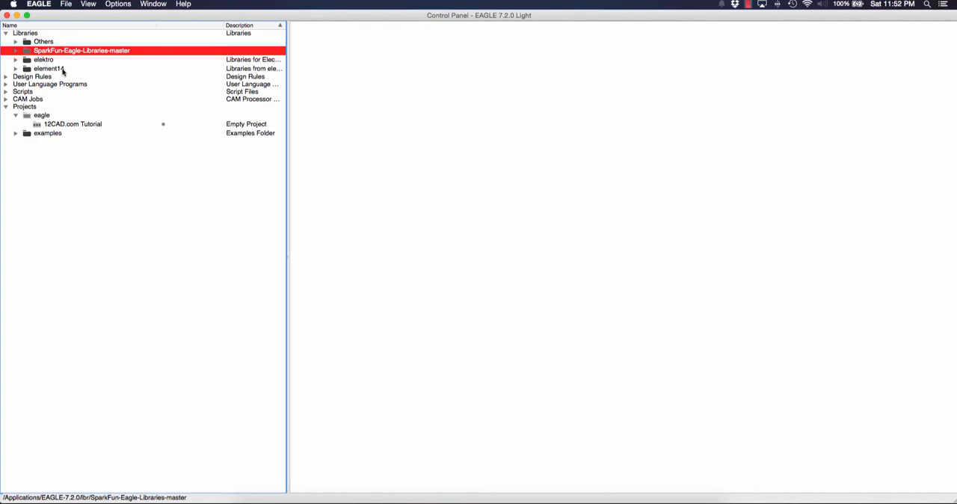
pyautogui.moveTo(63, 60)
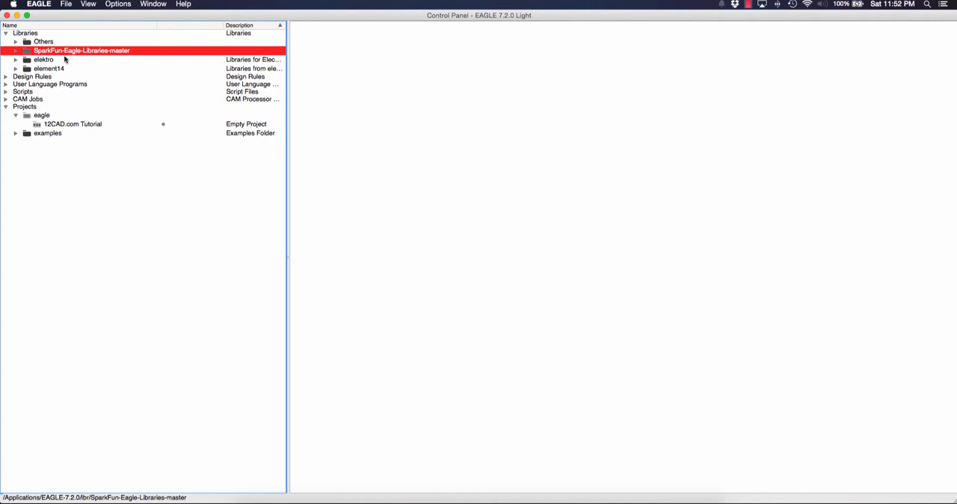
pyautogui.moveTo(81, 53)
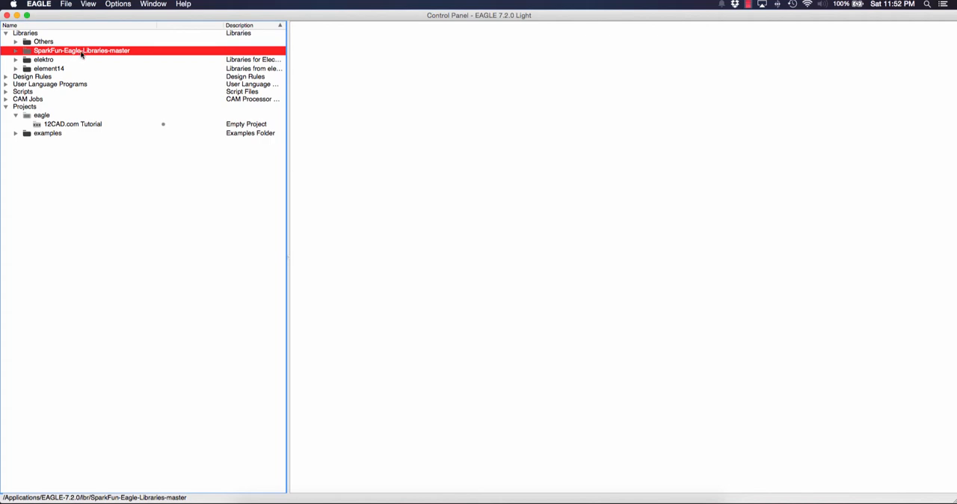
pyautogui.click(44, 42)
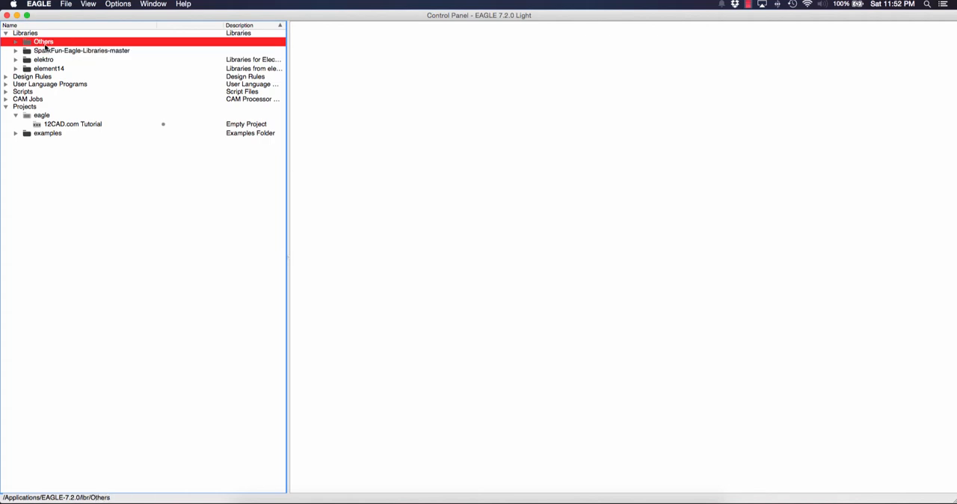
pyautogui.click(17, 42)
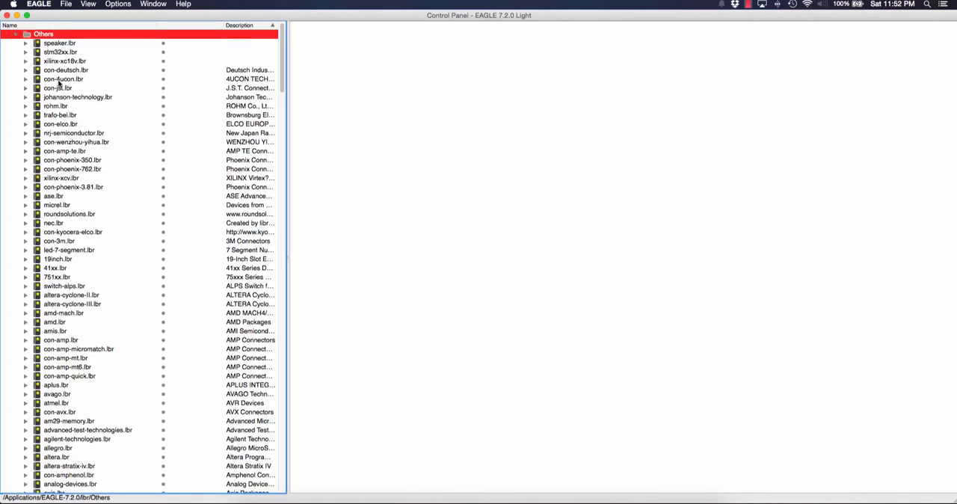
pyautogui.scroll(-3)
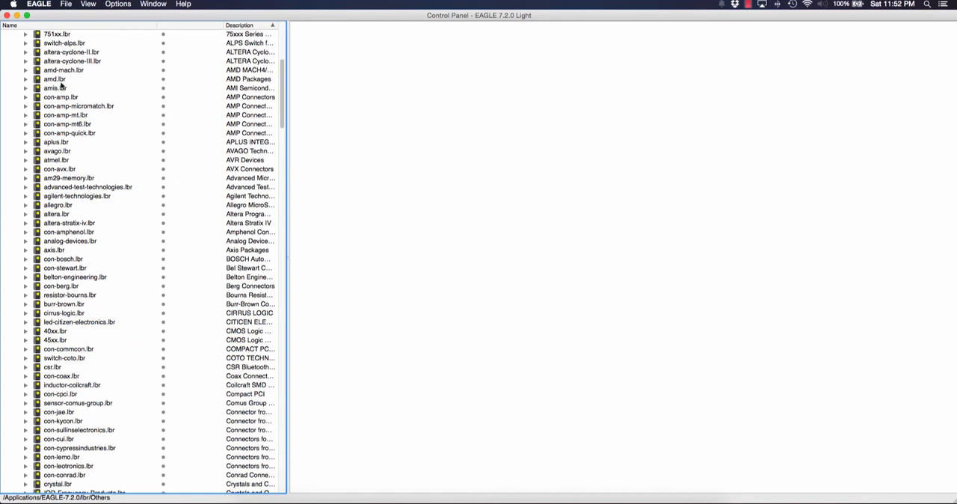
pyautogui.scroll(-3)
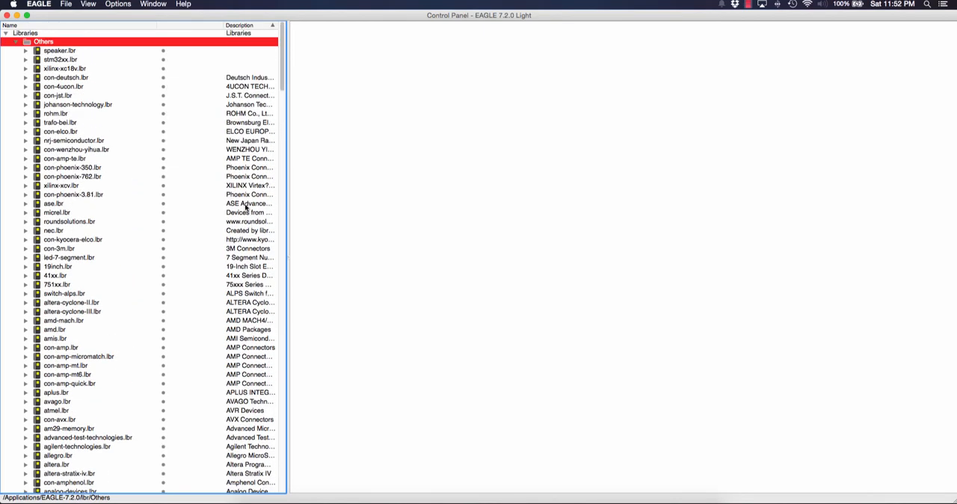
pyautogui.click(15, 42)
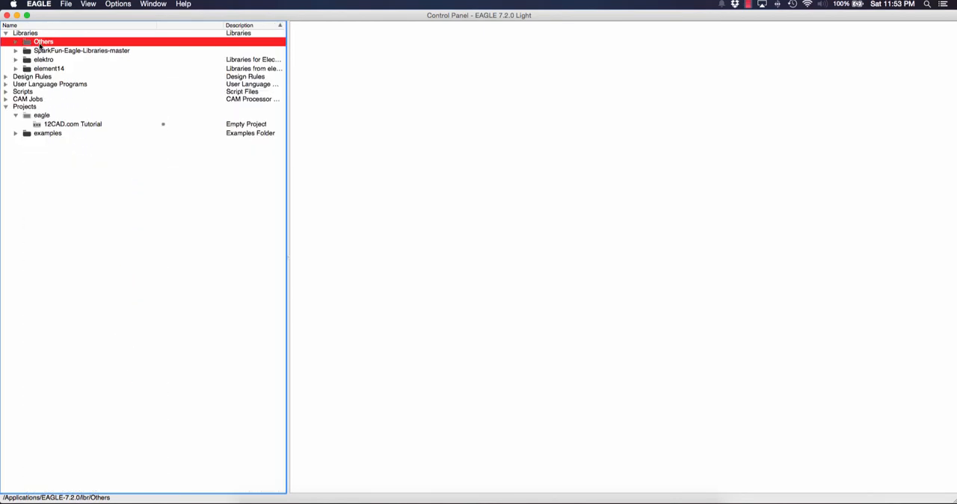
# Bring up the folder actions for the Others library folder to set Use none
pyautogui.rightClick(44, 42)
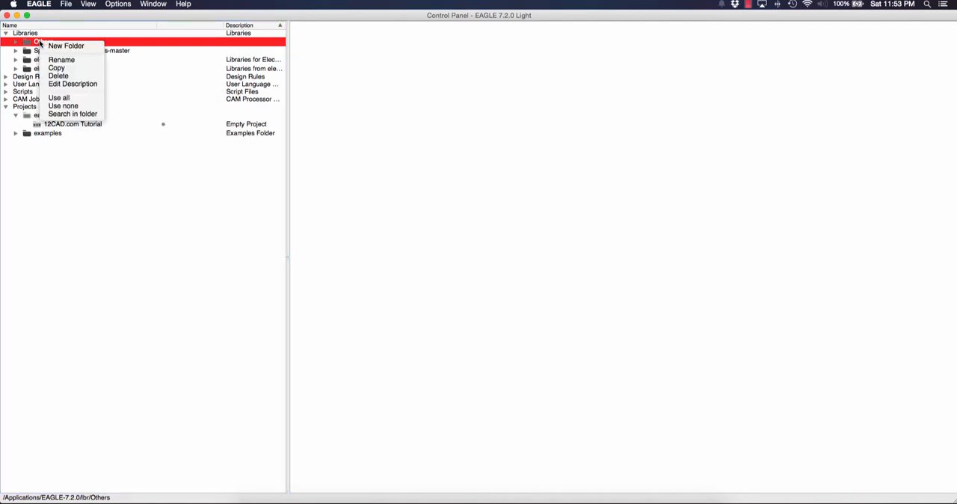
pyautogui.moveTo(62, 105)
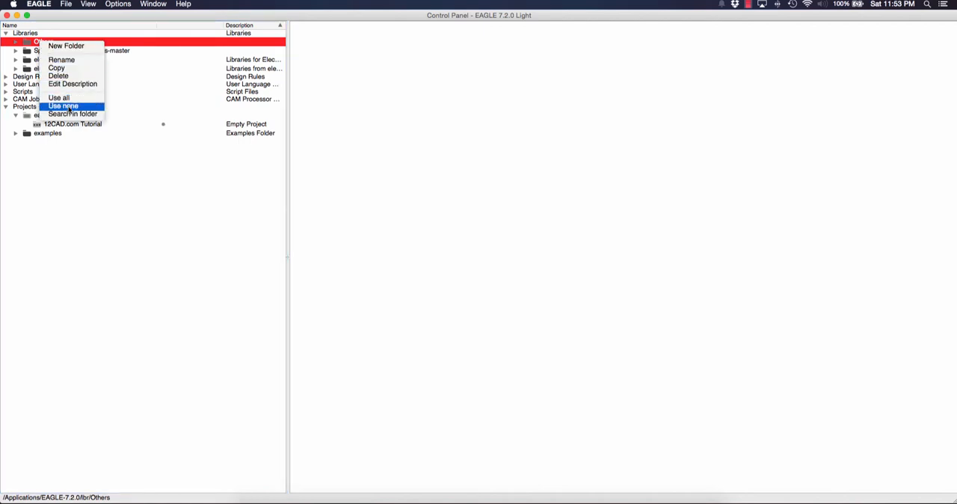
pyautogui.moveTo(72, 106)
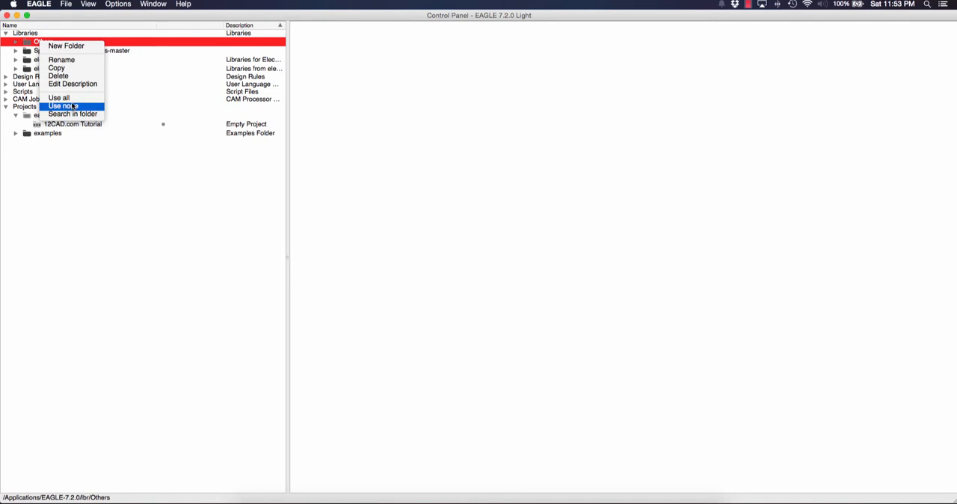
pyautogui.moveTo(58, 98)
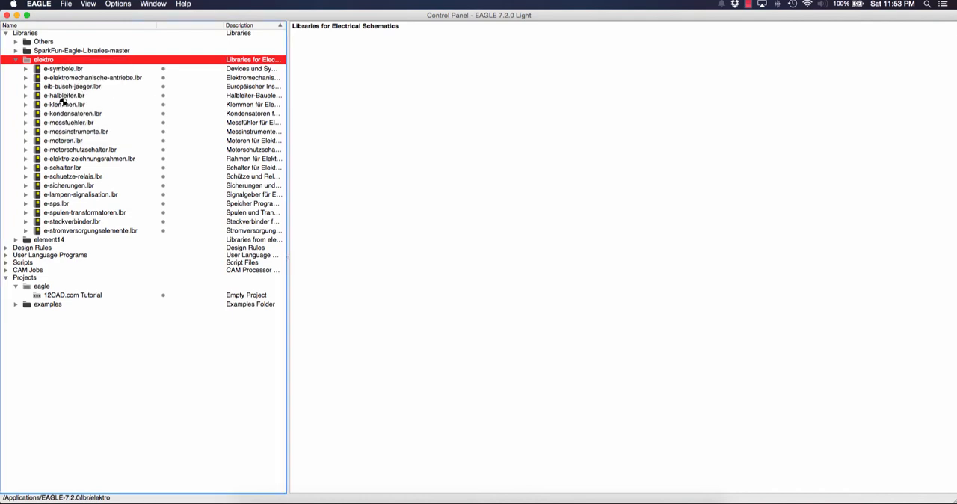
# Mark all SparkFun-Eagle-Libraries-master libraries in use and collapse the folder
pyautogui.rightClick(48, 69)
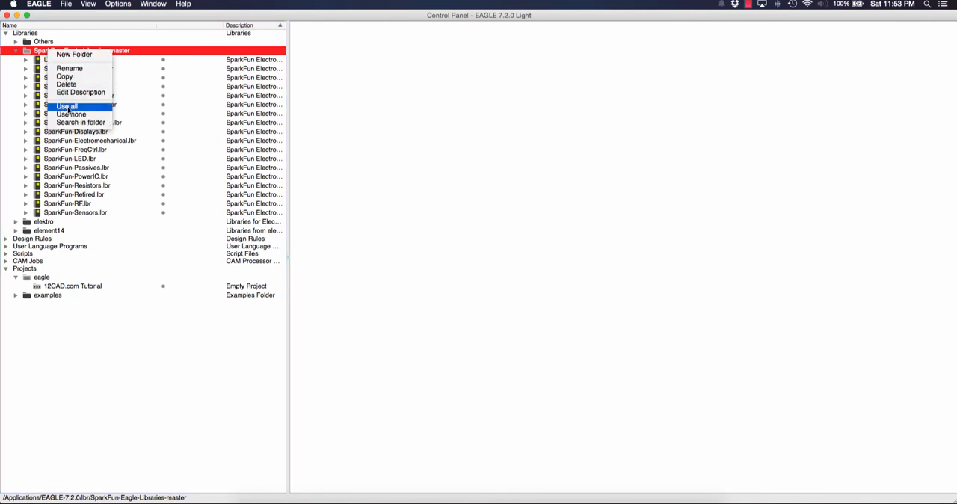
pyautogui.click(66, 104)
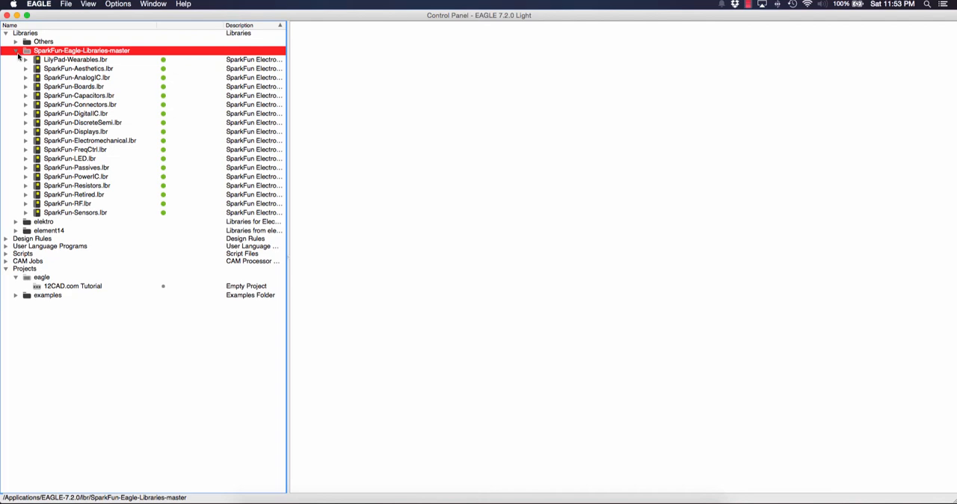
pyautogui.click(18, 50)
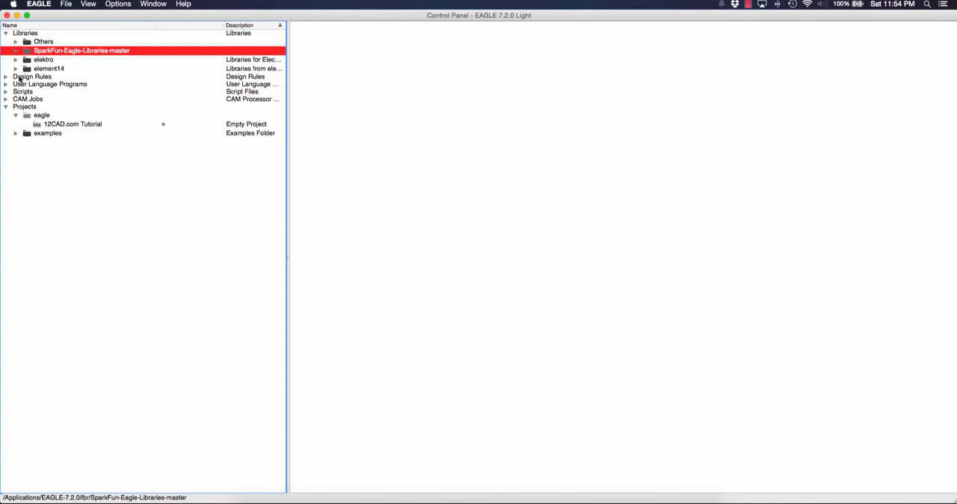
# Select the 12CAD.com Tutorial project and create a new blank schematic
pyautogui.click(72, 123)
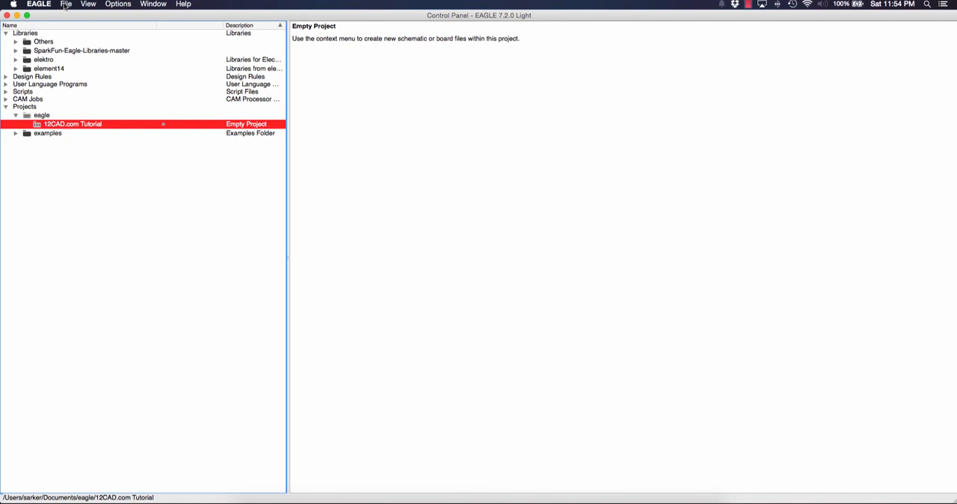
pyautogui.click(66, 3)
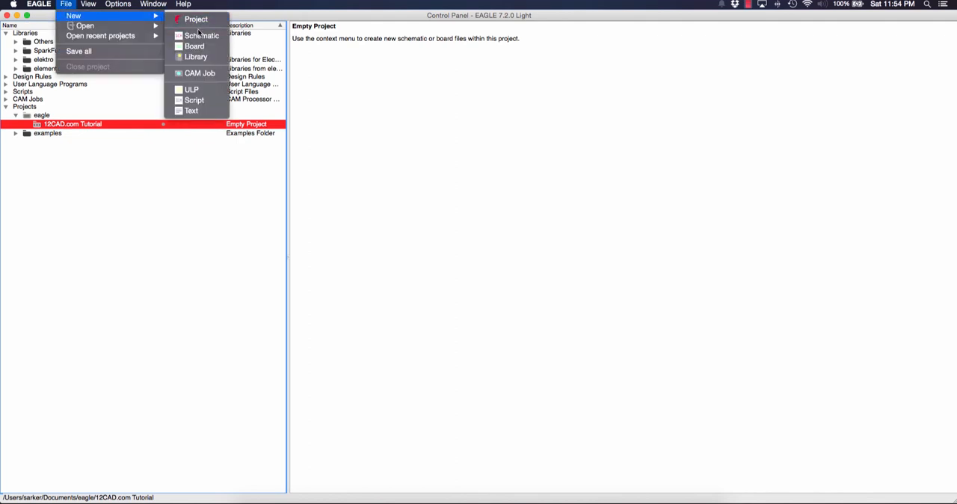
pyautogui.moveTo(201, 36)
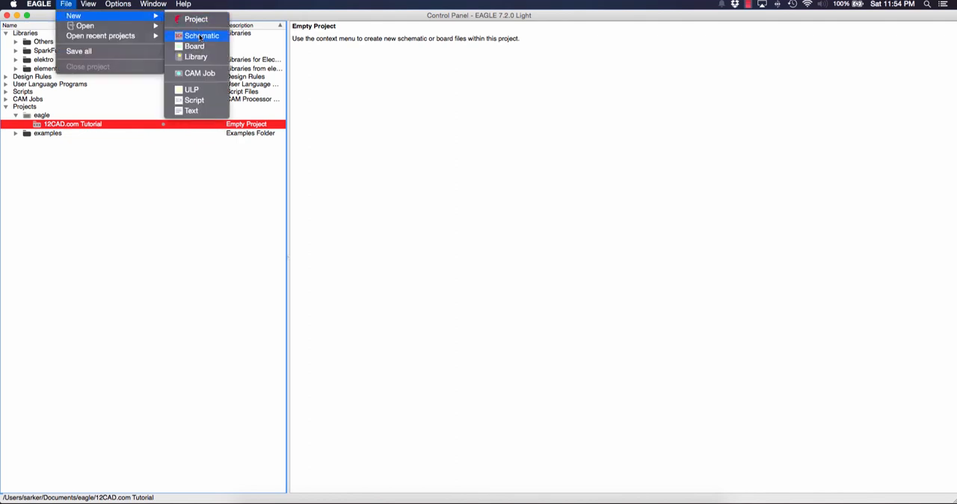
pyautogui.click(200, 36)
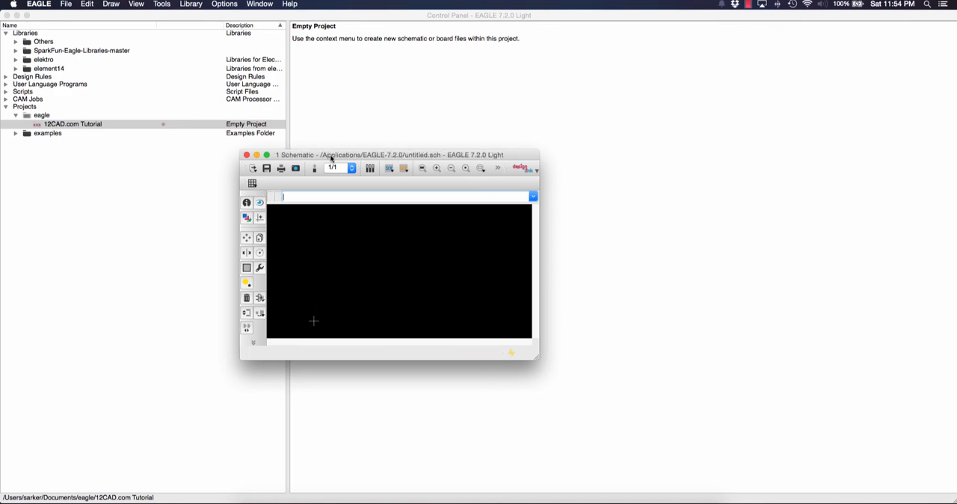